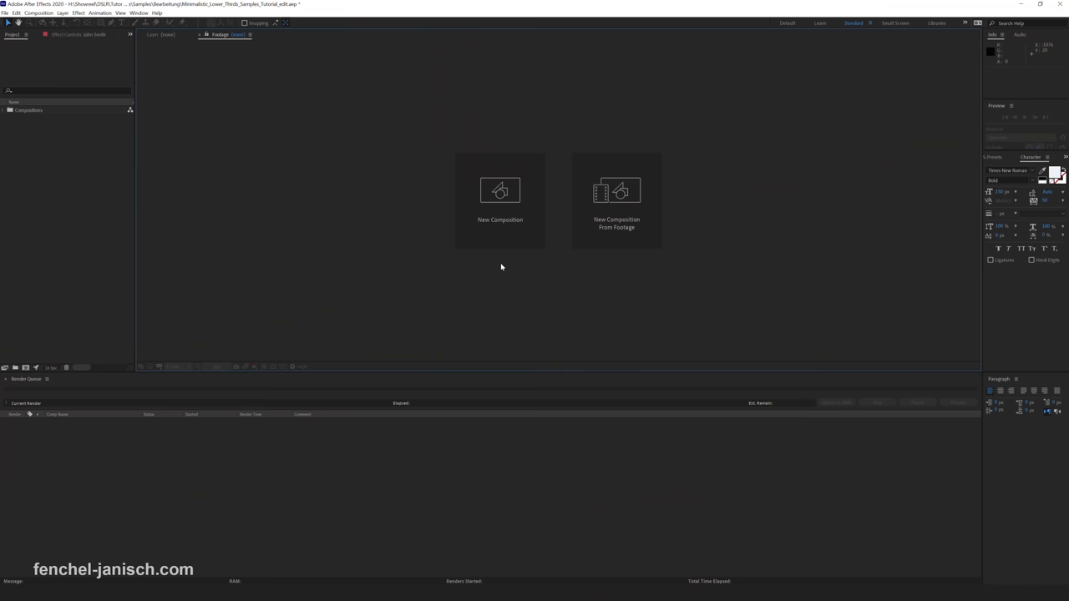
- Start a new composition named Comp 1 with the UHD 4K 25 fps preset
{"action": "left_click", "coordinate": [500, 190]}
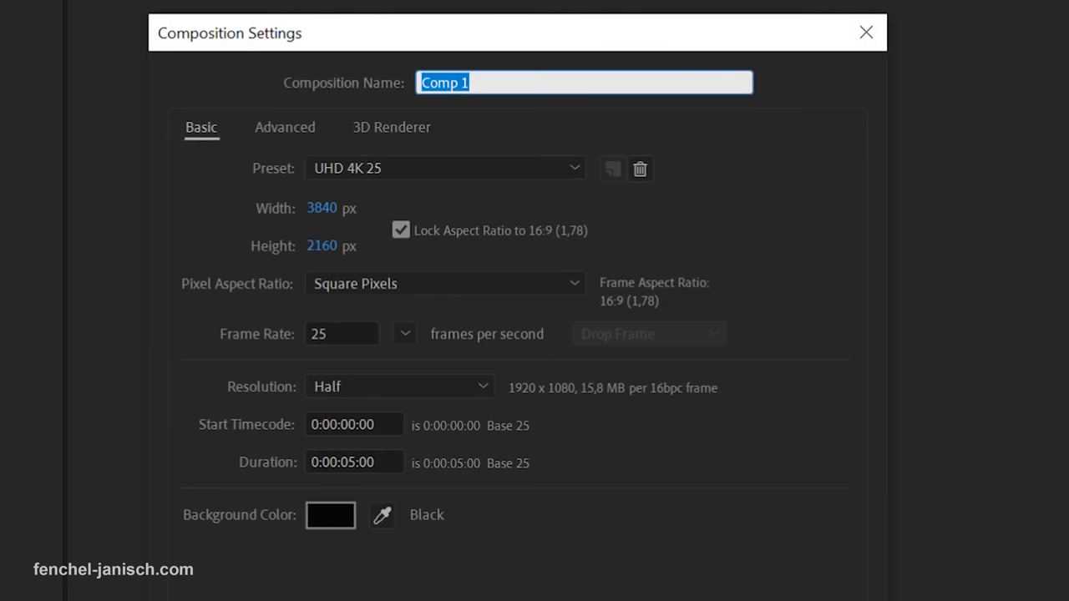
{"action": "mouse_move", "coordinate": [434, 479]}
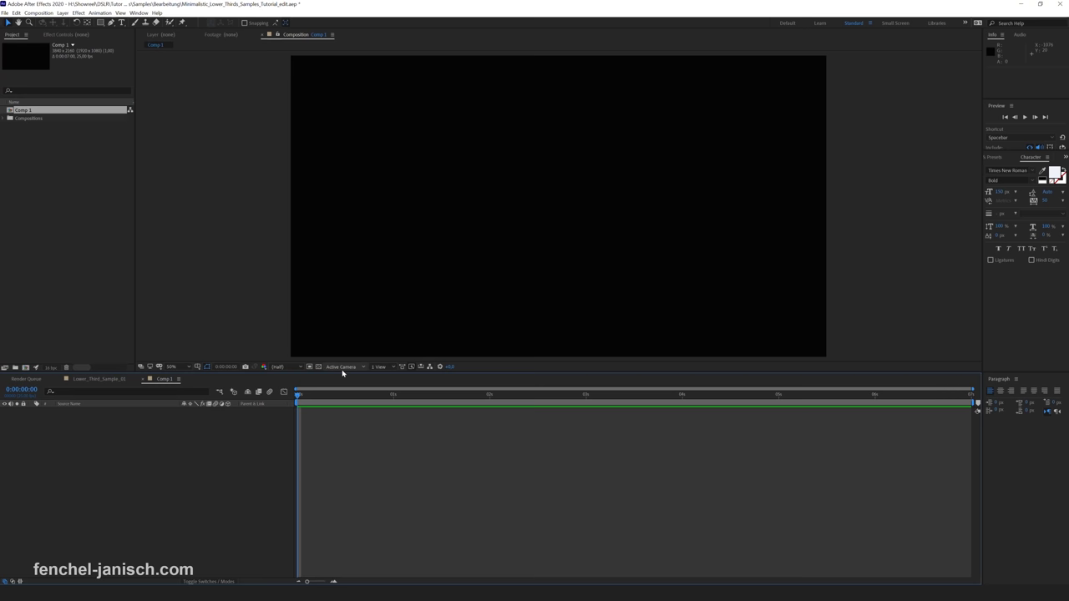
- Pick the Horizontal Type Tool and set paragraph alignment to left
{"action": "left_click", "coordinate": [123, 24]}
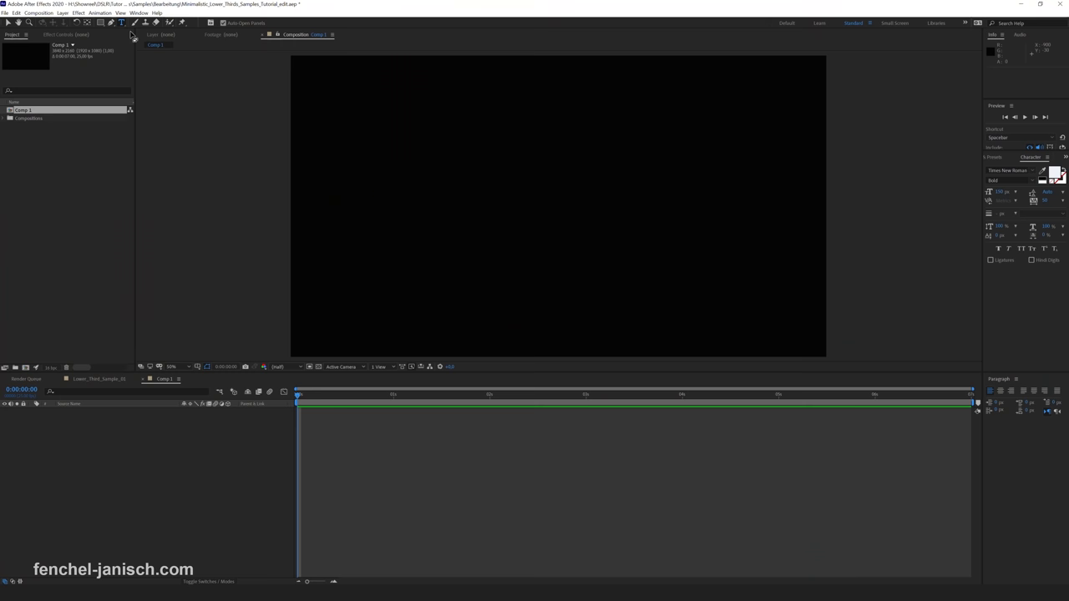
{"action": "left_click", "coordinate": [439, 255]}
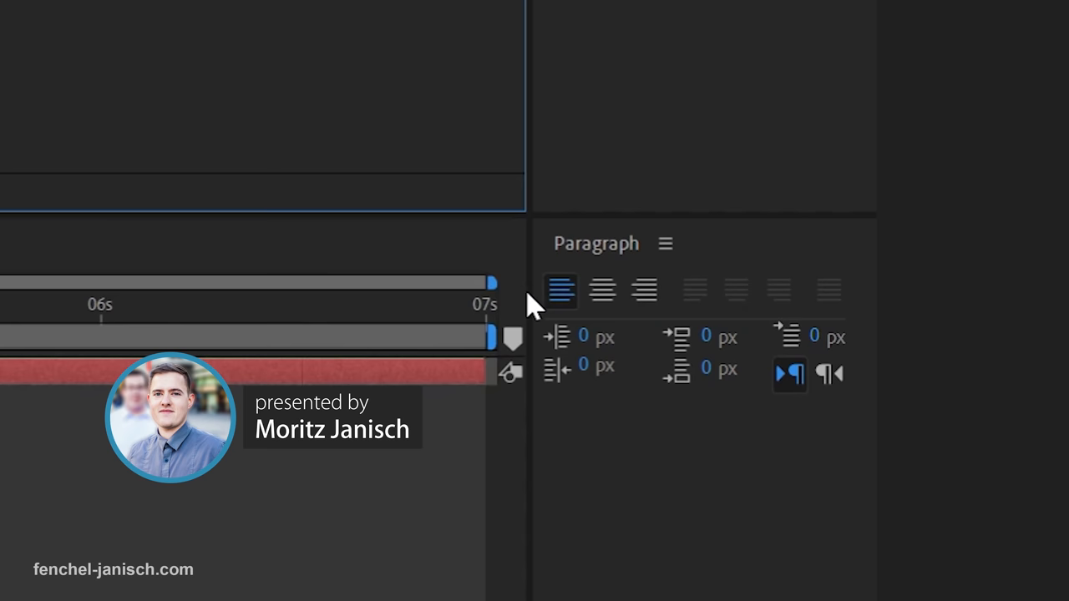
{"action": "mouse_move", "coordinate": [646, 292]}
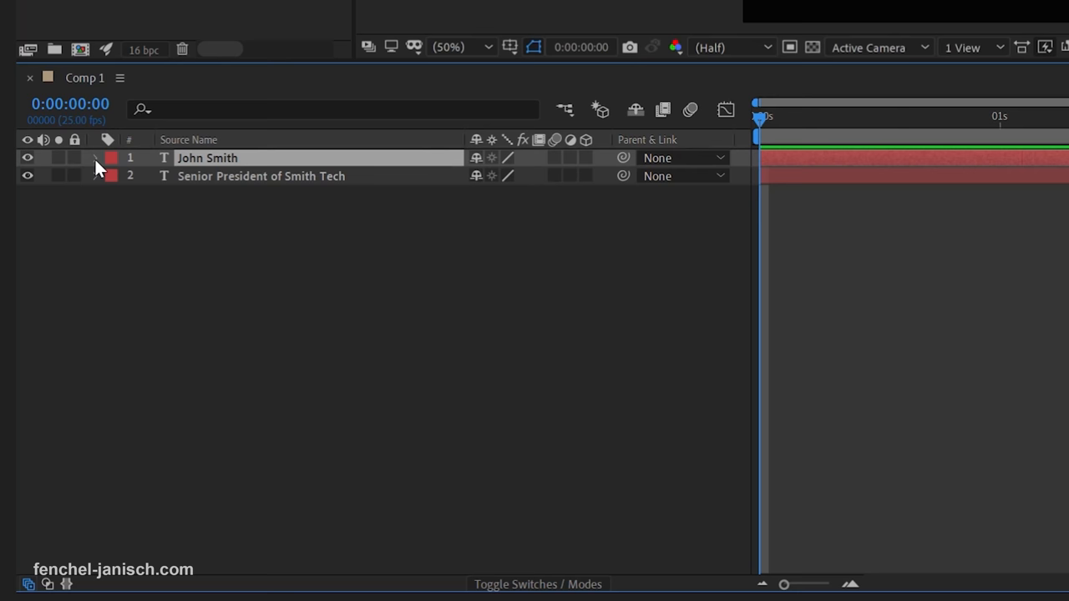
- Expand the John Smith layer and set its starting Opacity value
{"action": "left_click", "coordinate": [601, 176]}
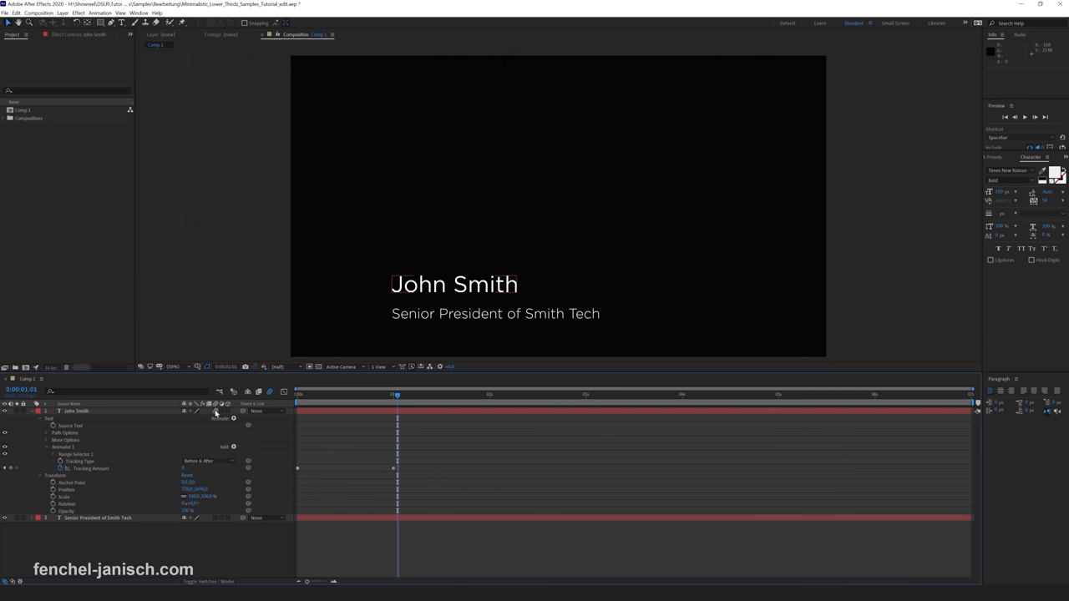
{"action": "mouse_move", "coordinate": [282, 444]}
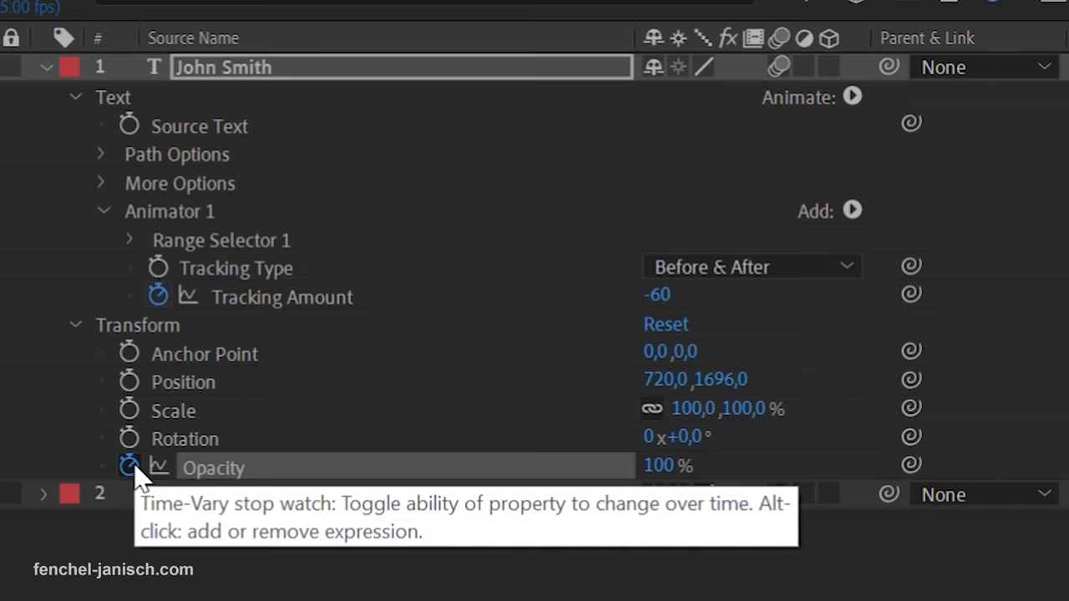
{"action": "double_click", "coordinate": [666, 464]}
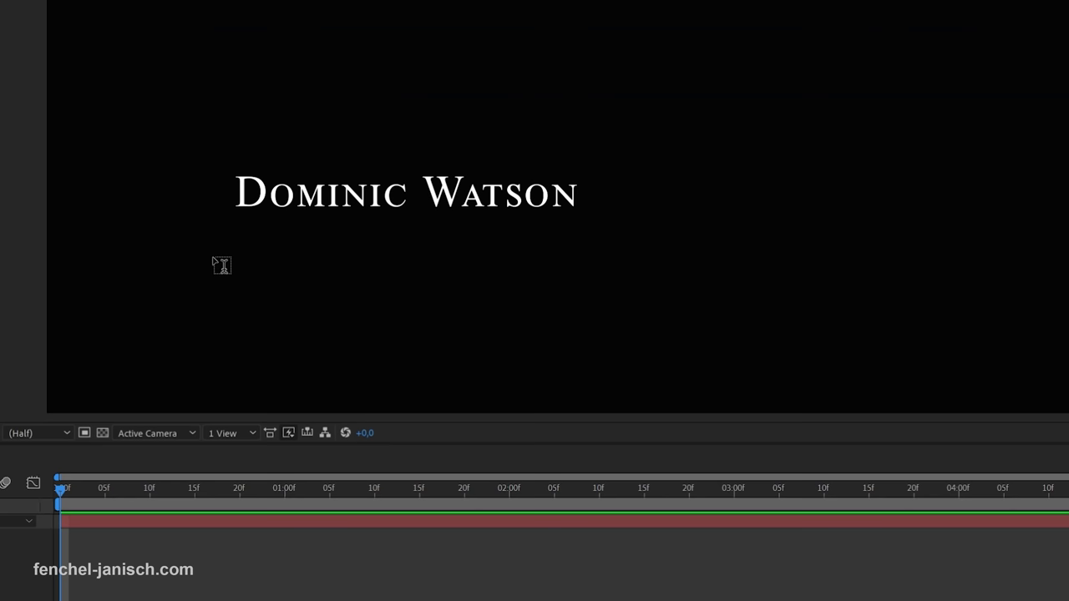
{"action": "type", "text": "Professor of Literature"}
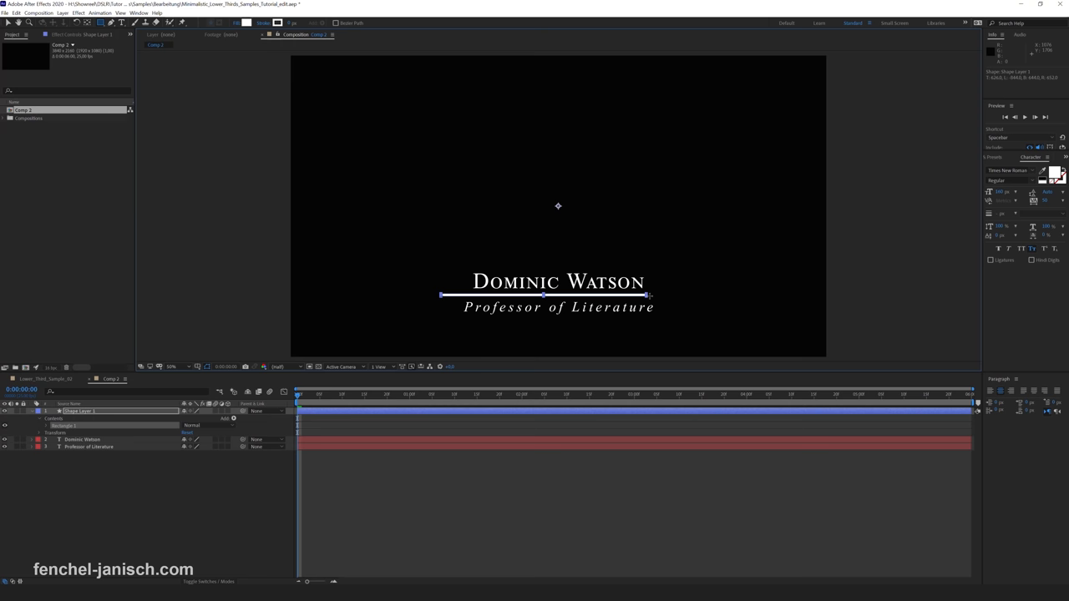
- Right-click in the timeline while adding the thin white separator line
{"action": "right_click", "coordinate": [83, 411]}
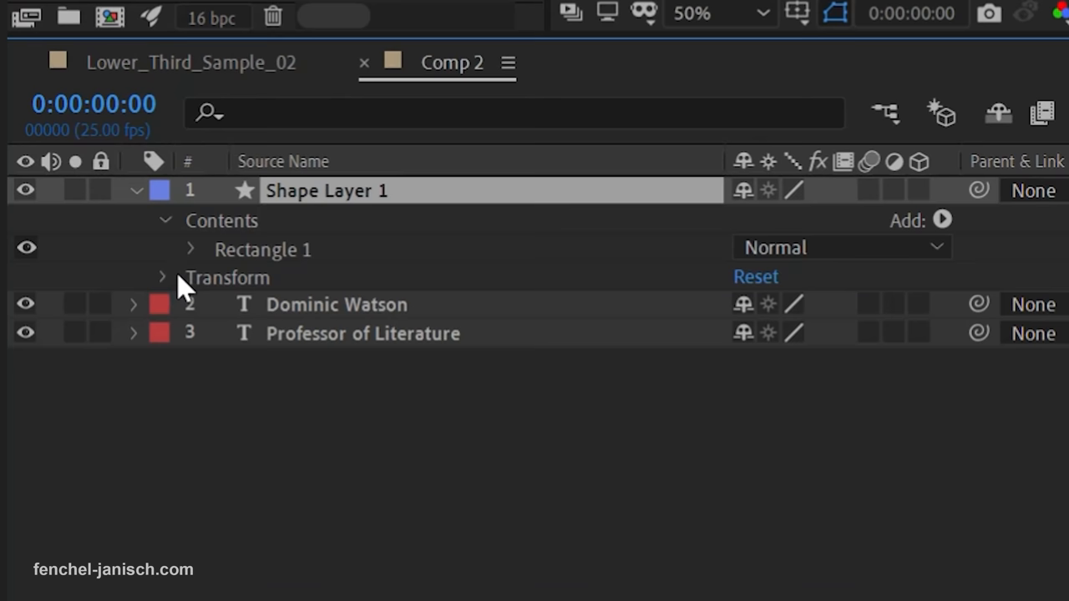
- Twirl open Shape Layer 1's Transform properties in Comp 2
{"action": "left_click", "coordinate": [164, 277]}
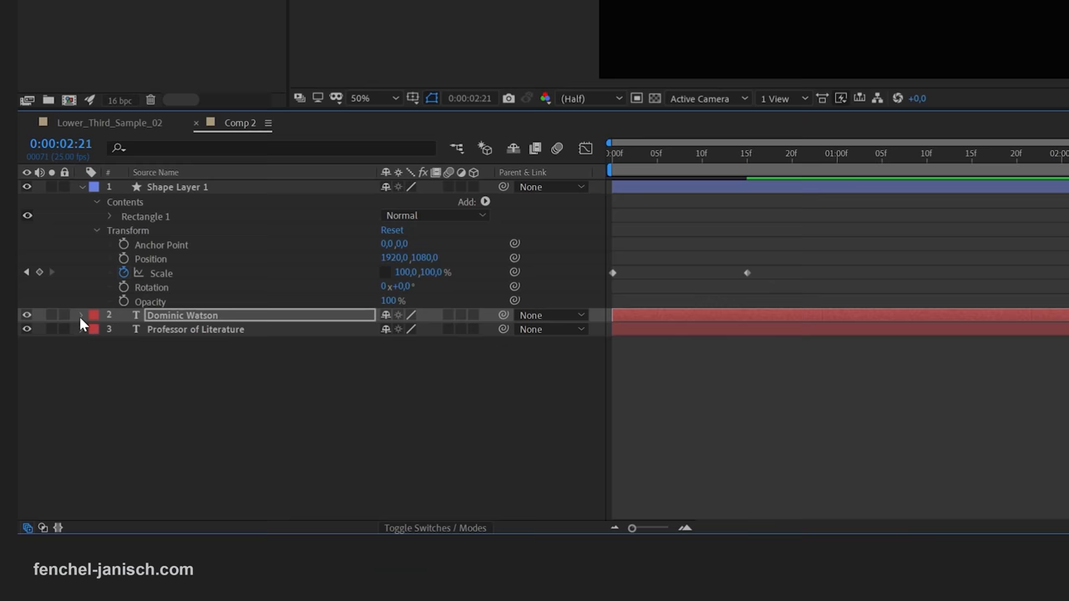
{"action": "left_click", "coordinate": [82, 315]}
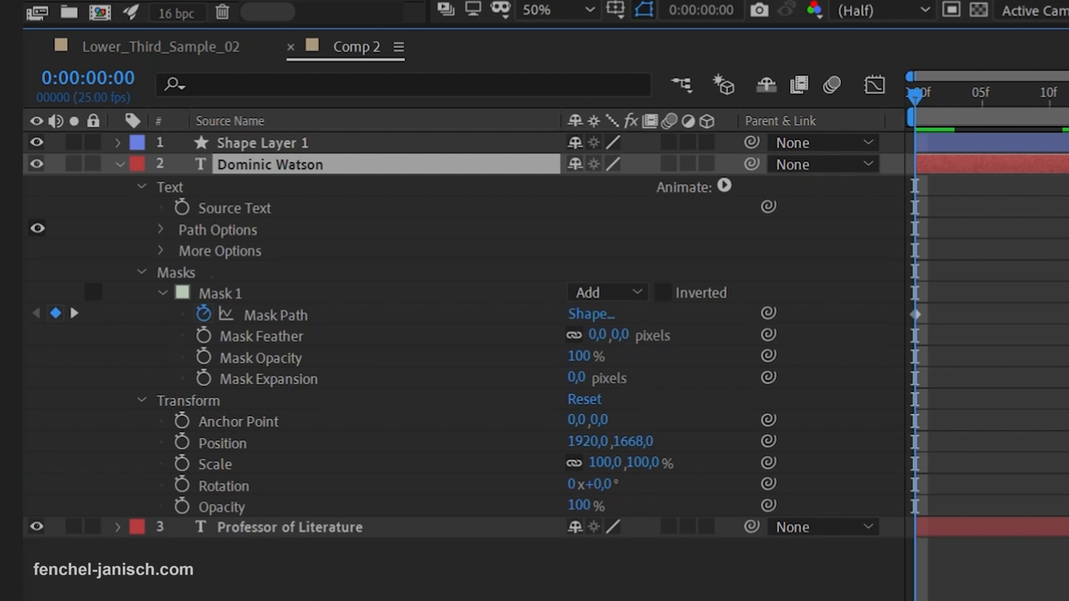
{"action": "mouse_move", "coordinate": [251, 451]}
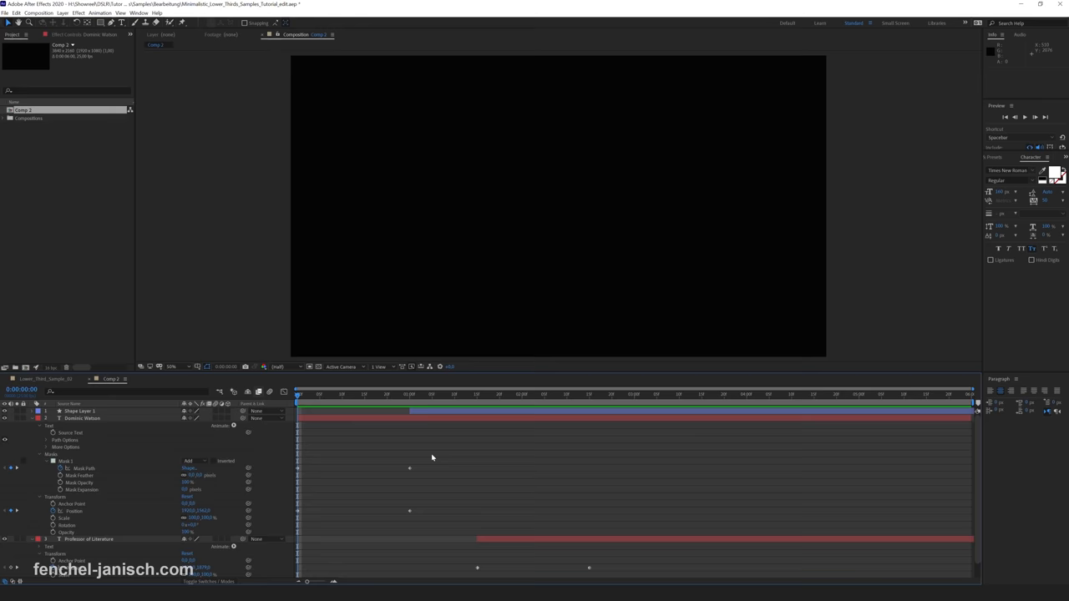
- Select a timeline layer while keyframing the Dominic Watson mask reveal and slide-in
{"action": "left_click", "coordinate": [65, 418]}
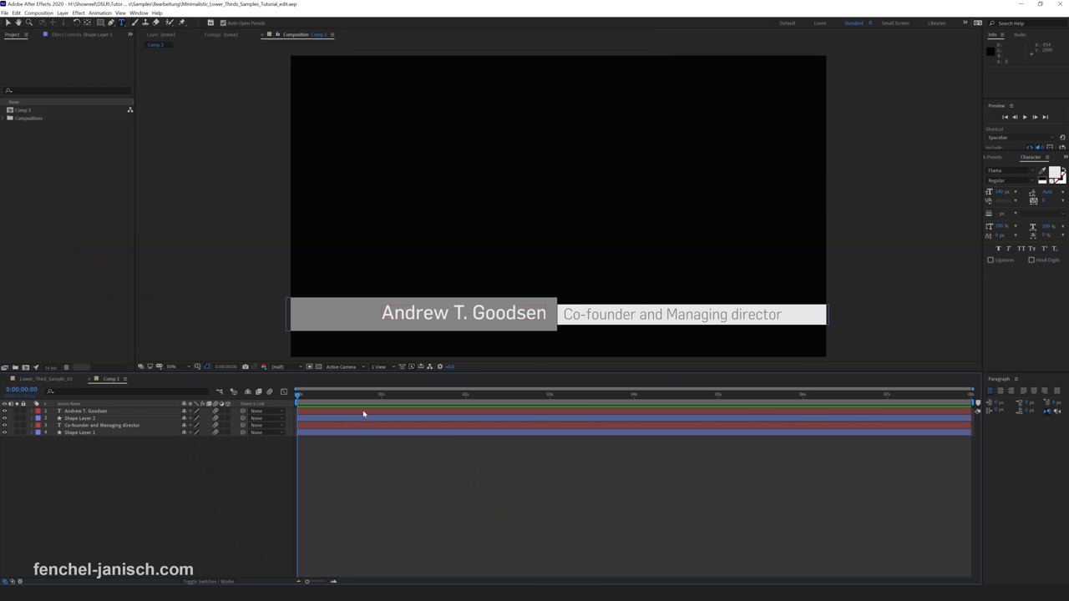
{"action": "left_click", "coordinate": [83, 411]}
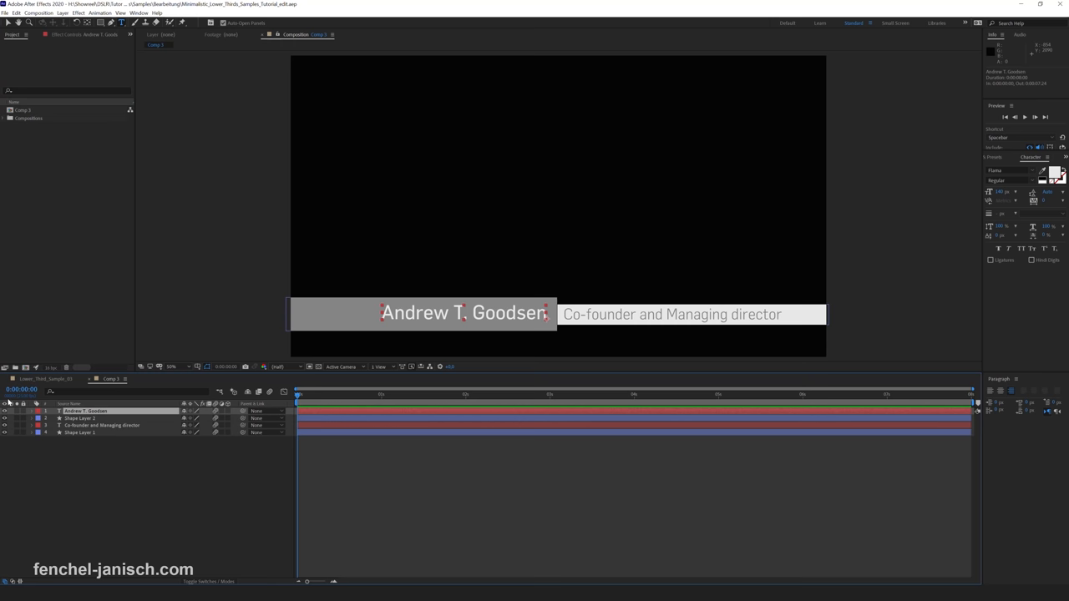
- Select the Co-founder and Managing director layer for its opacity animator
{"action": "left_click", "coordinate": [28, 411]}
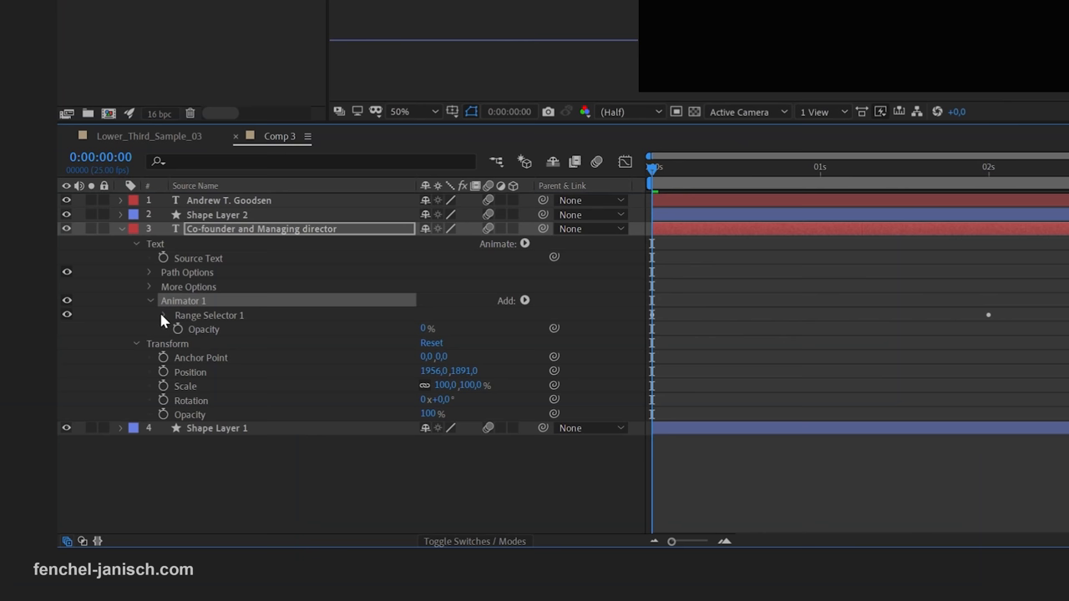
- Expand Range Selector 1 on the Co-founder and Managing director animator to reveal Start, End and Offset
{"action": "left_click", "coordinate": [164, 315]}
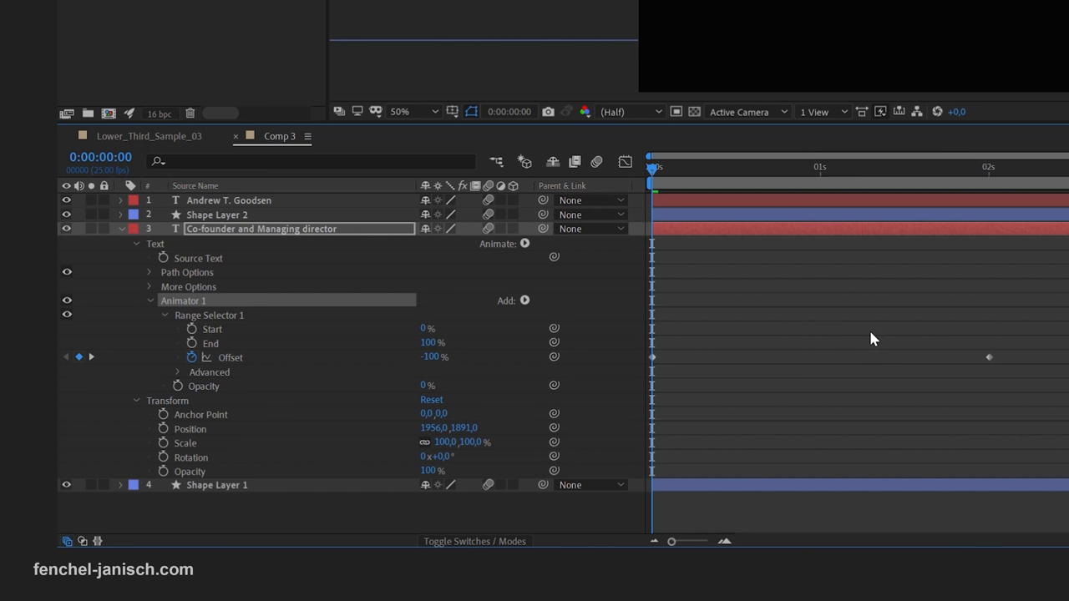
{"action": "mouse_move", "coordinate": [858, 238]}
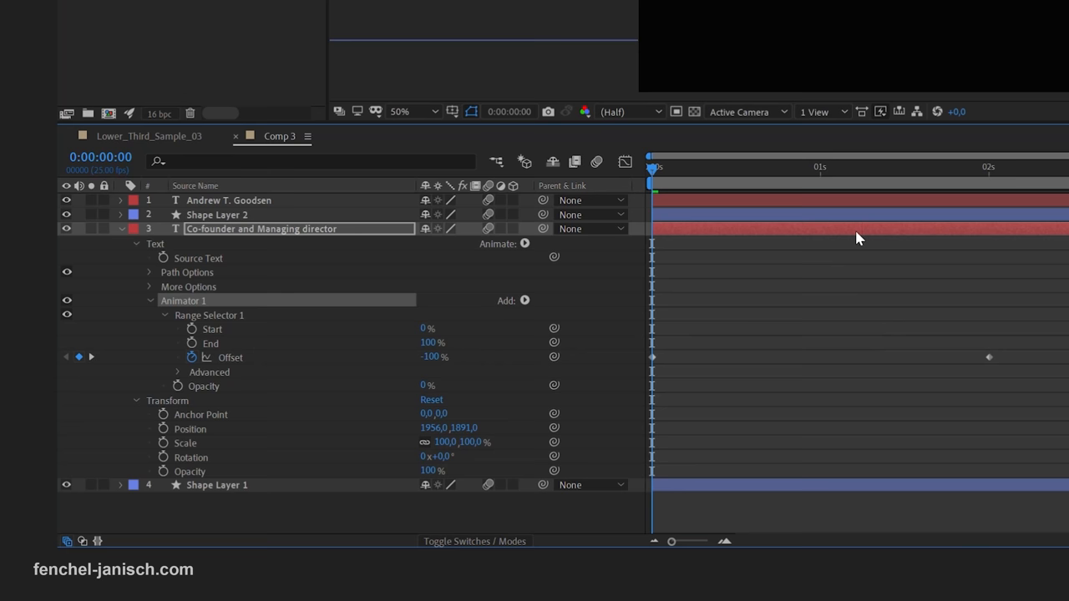